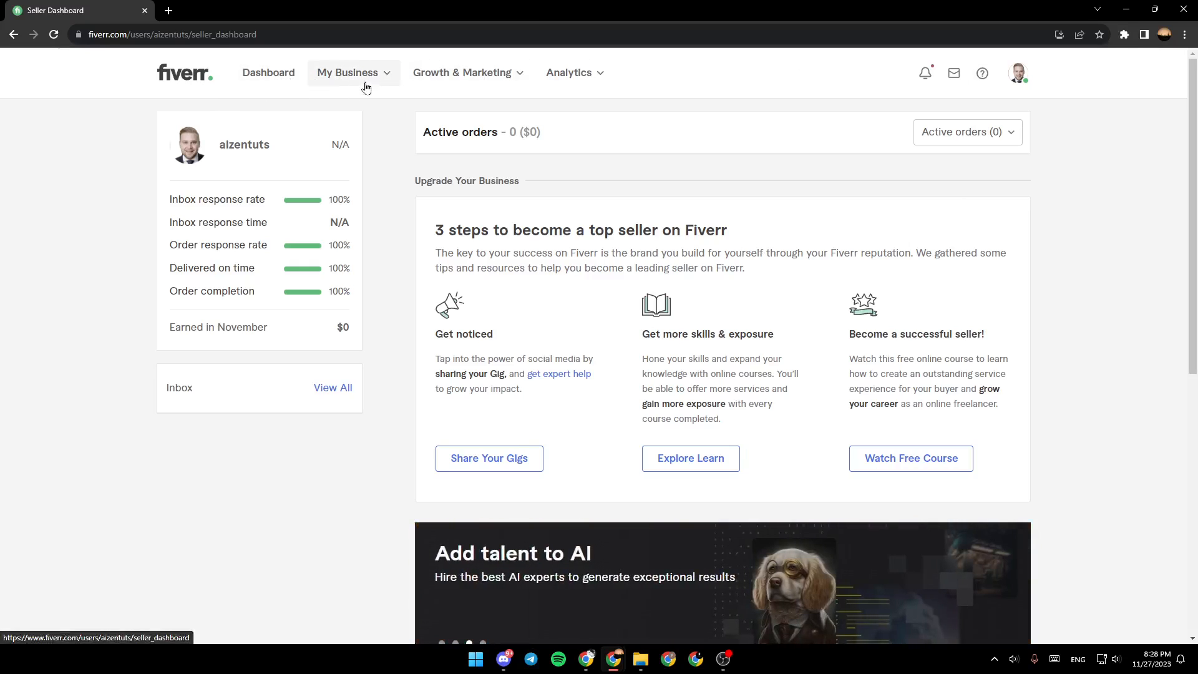
mouse_move(529, 86)
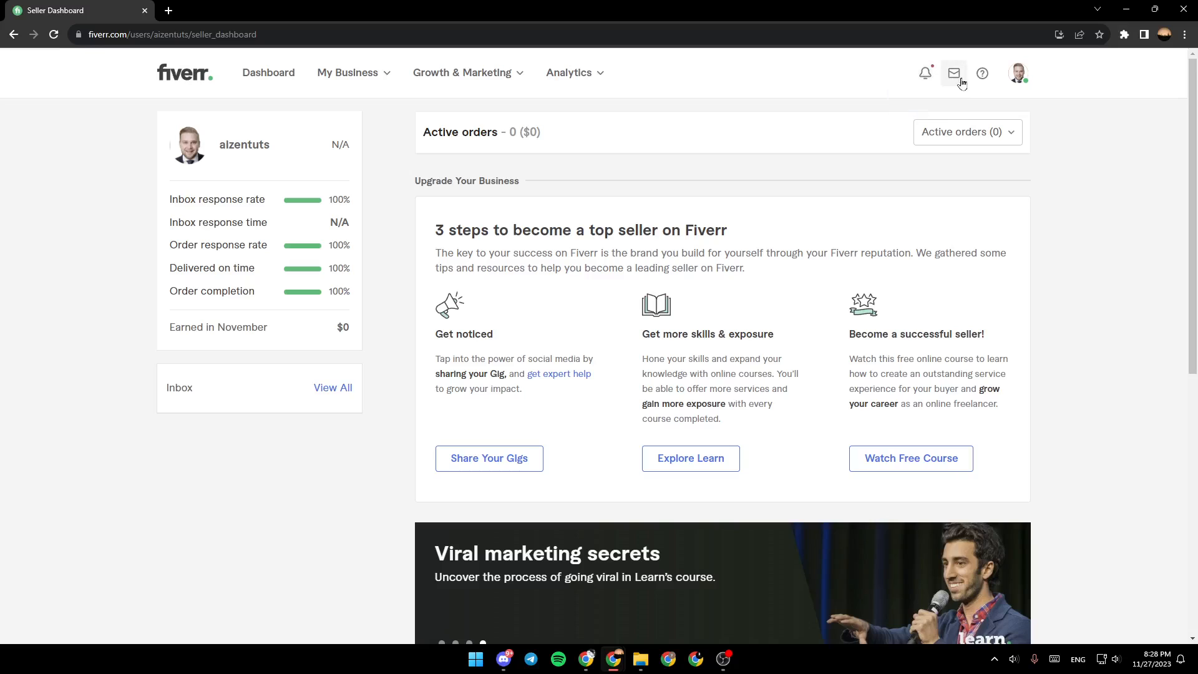
mouse_move(982, 72)
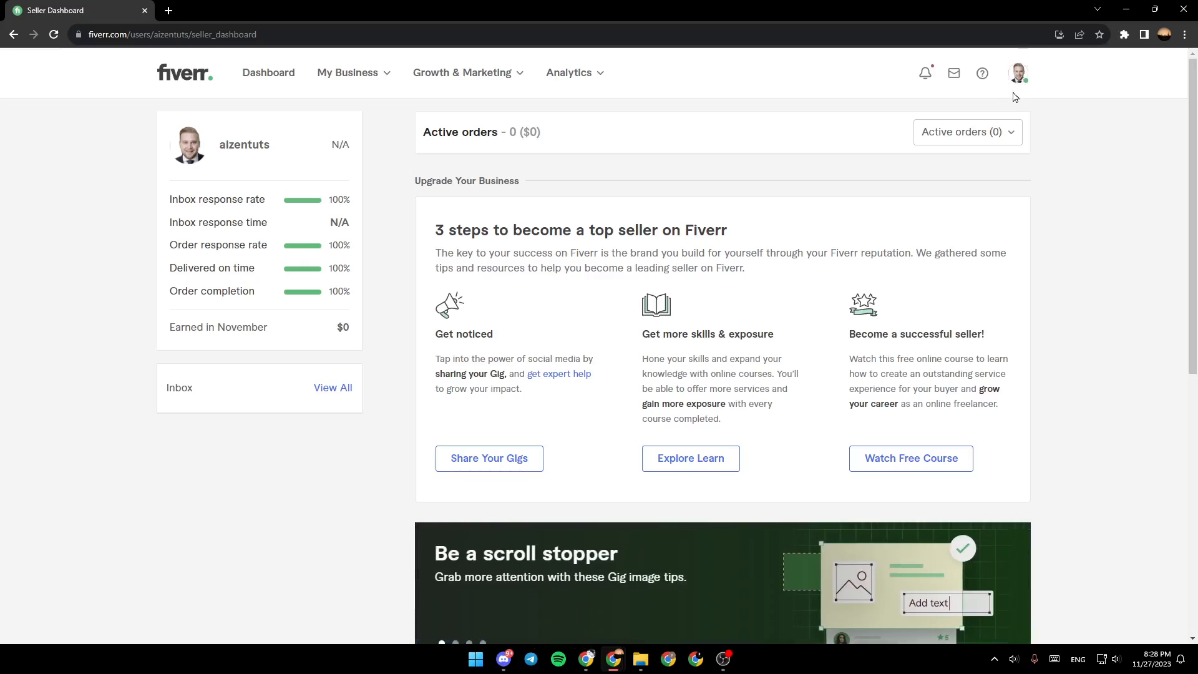
mouse_move(1027, 84)
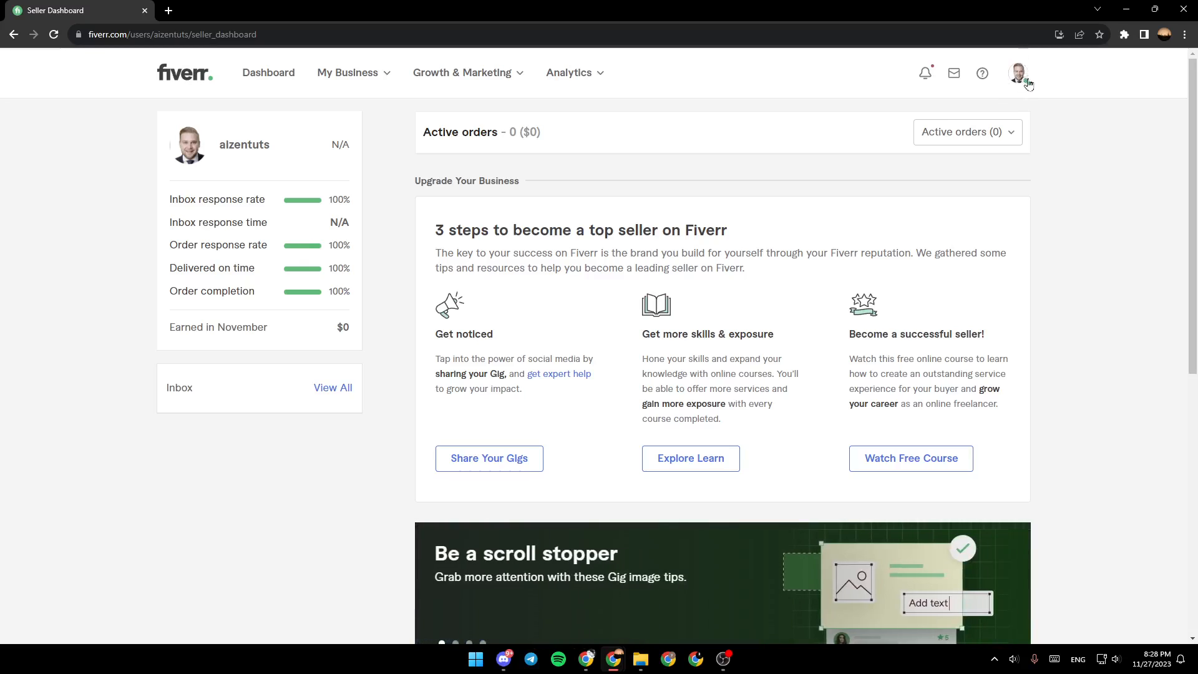
Choose Profile from the avatar's account menu to reach the seller's own profile page.
click(1019, 72)
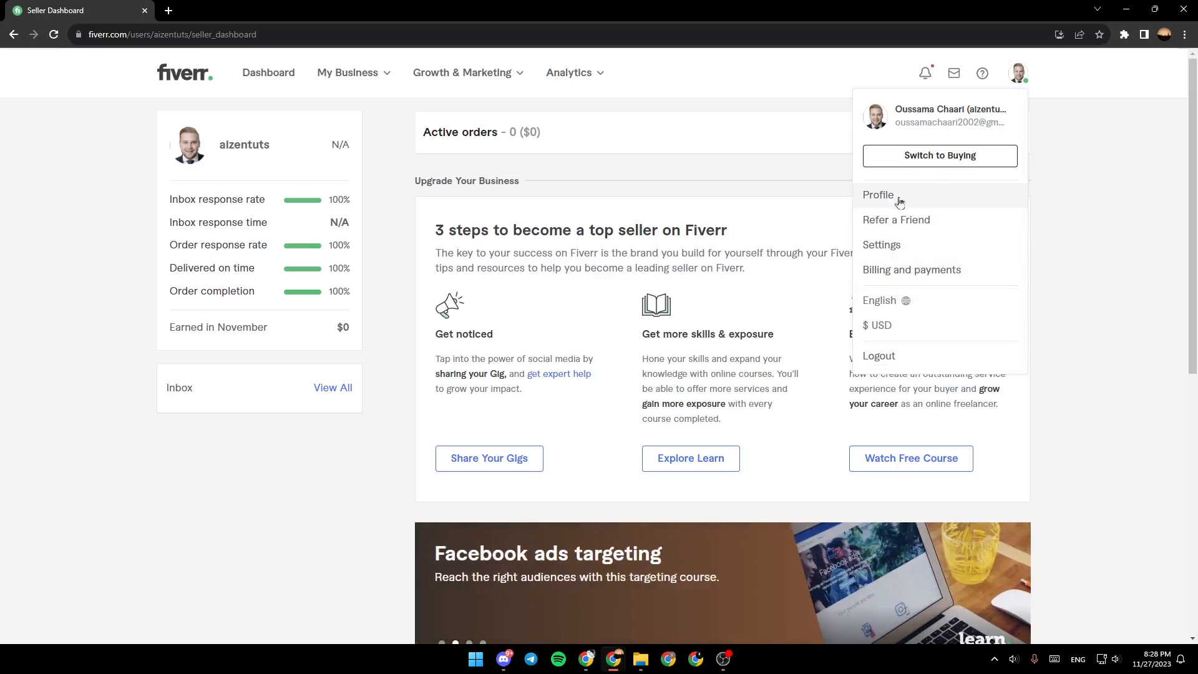
mouse_move(896, 219)
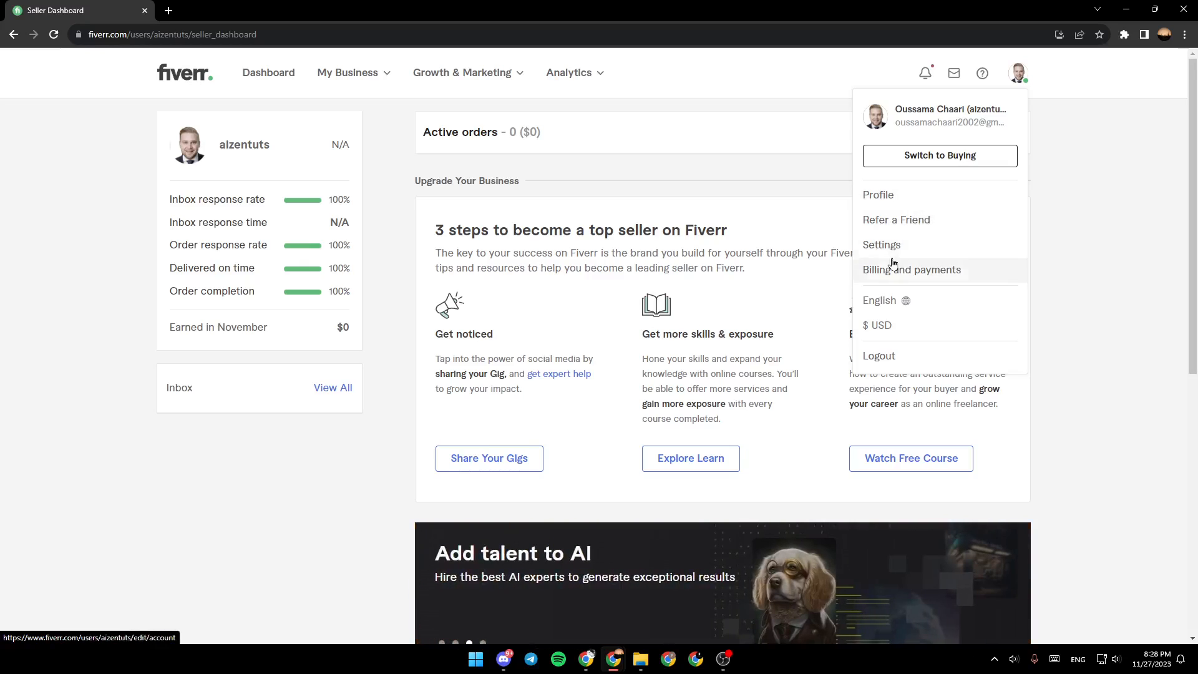
mouse_move(878, 300)
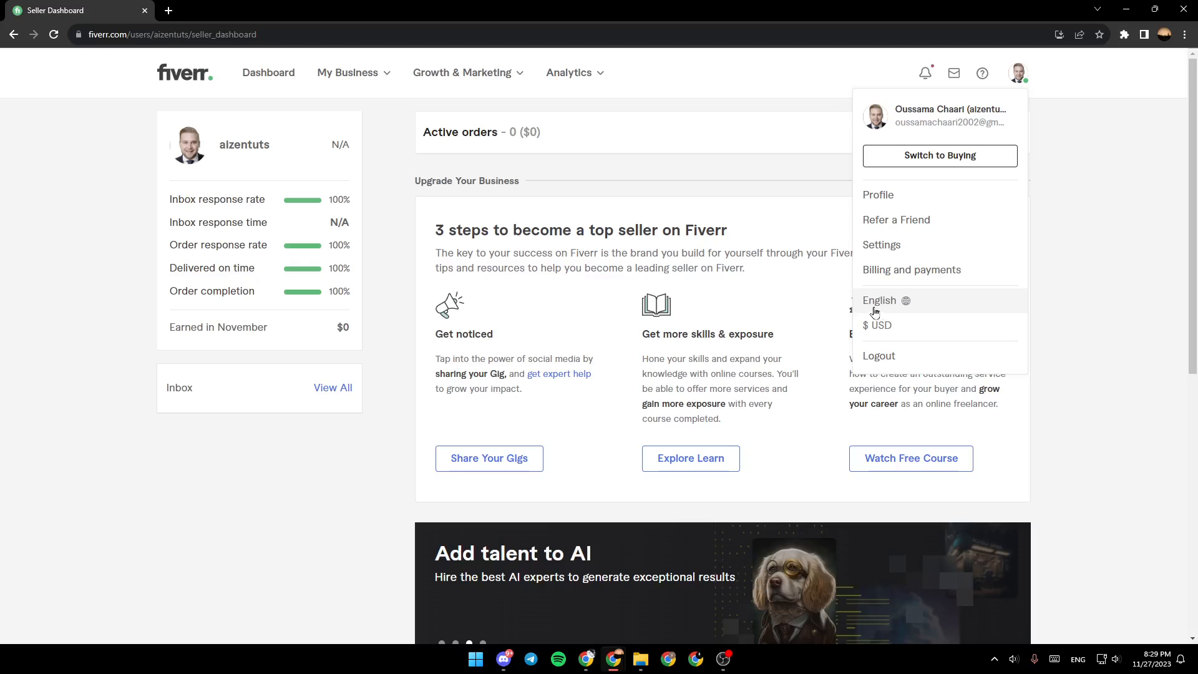
mouse_move(875, 334)
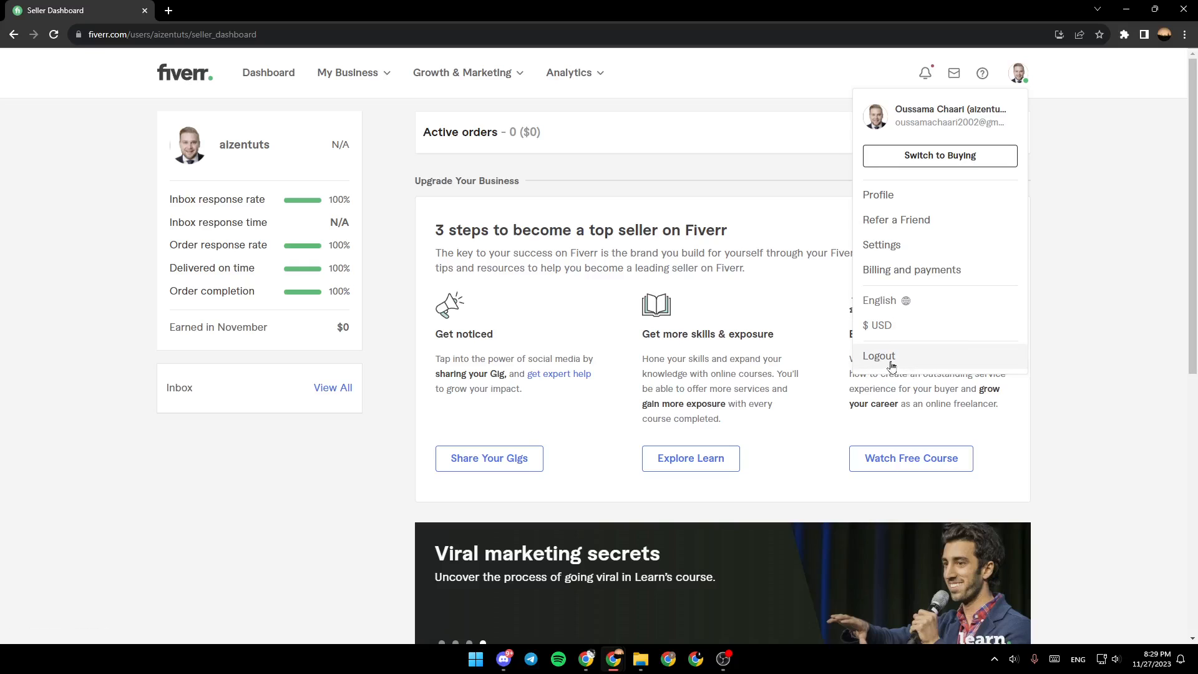
mouse_move(877, 195)
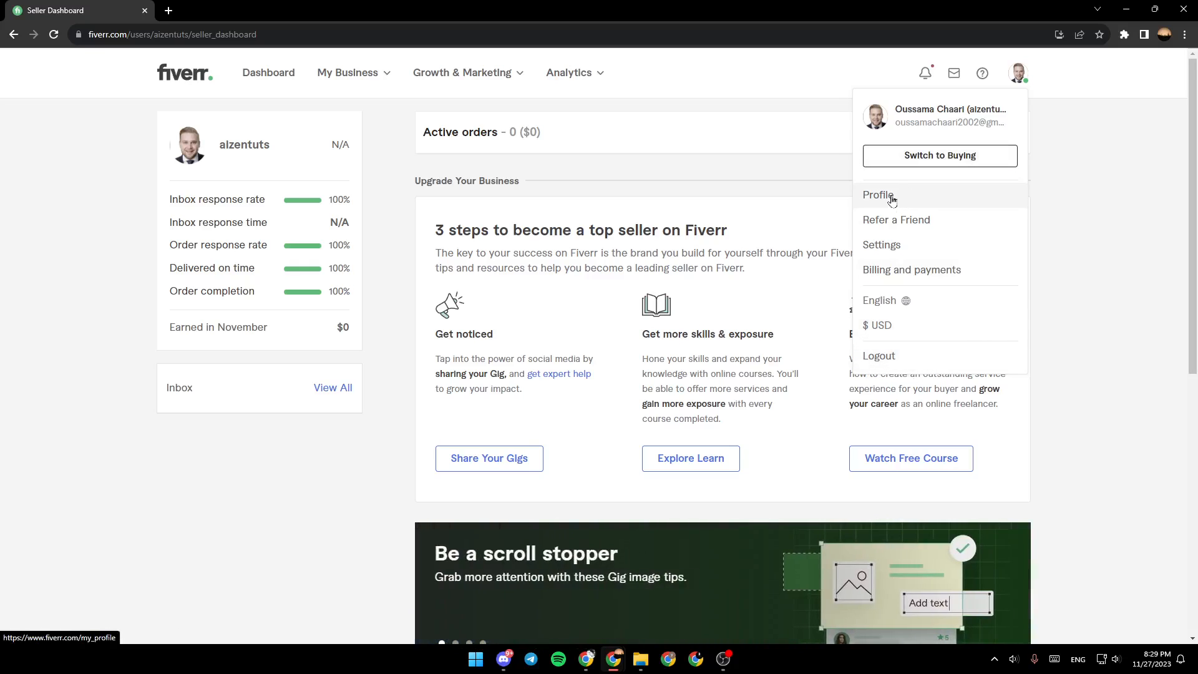
click(877, 194)
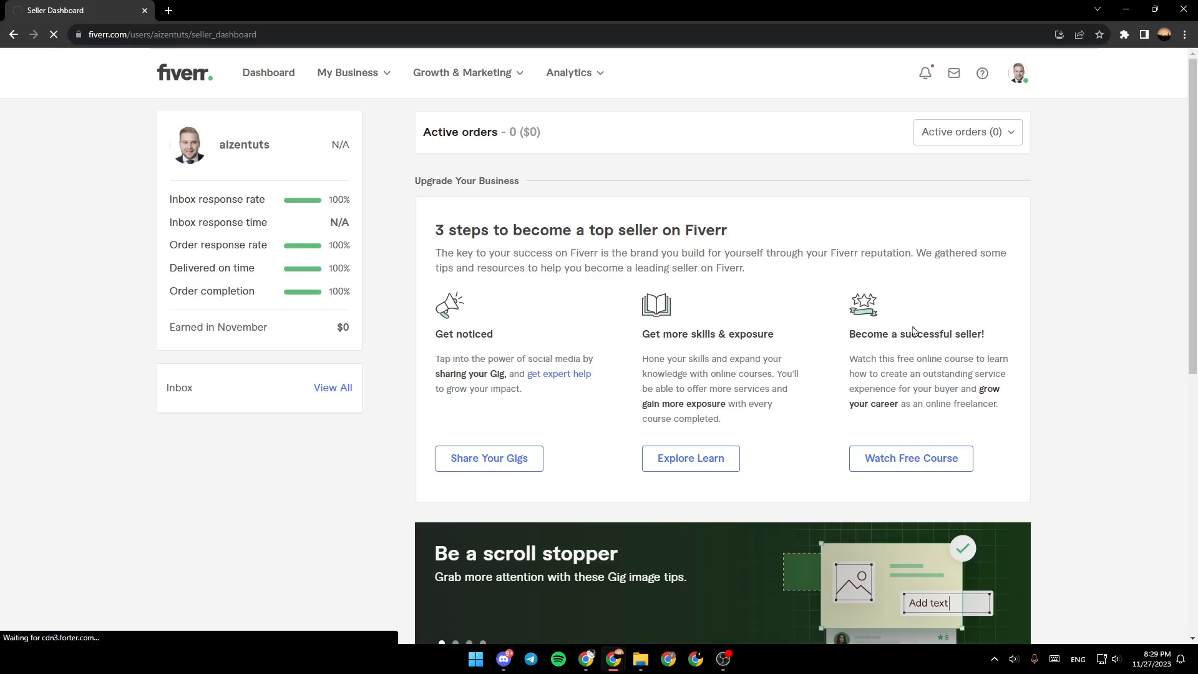
mouse_move(569, 72)
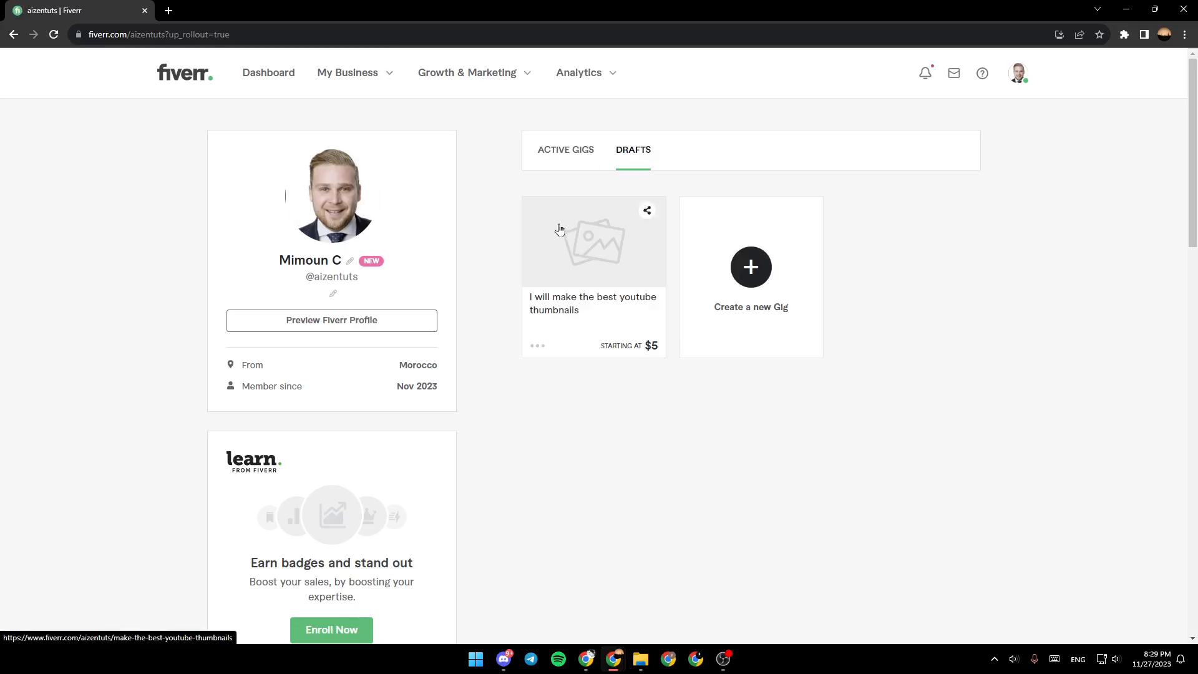
Scroll the loaded profile to the Description, Languages (English, Arabic) and Skills sections.
scroll(down, 3)
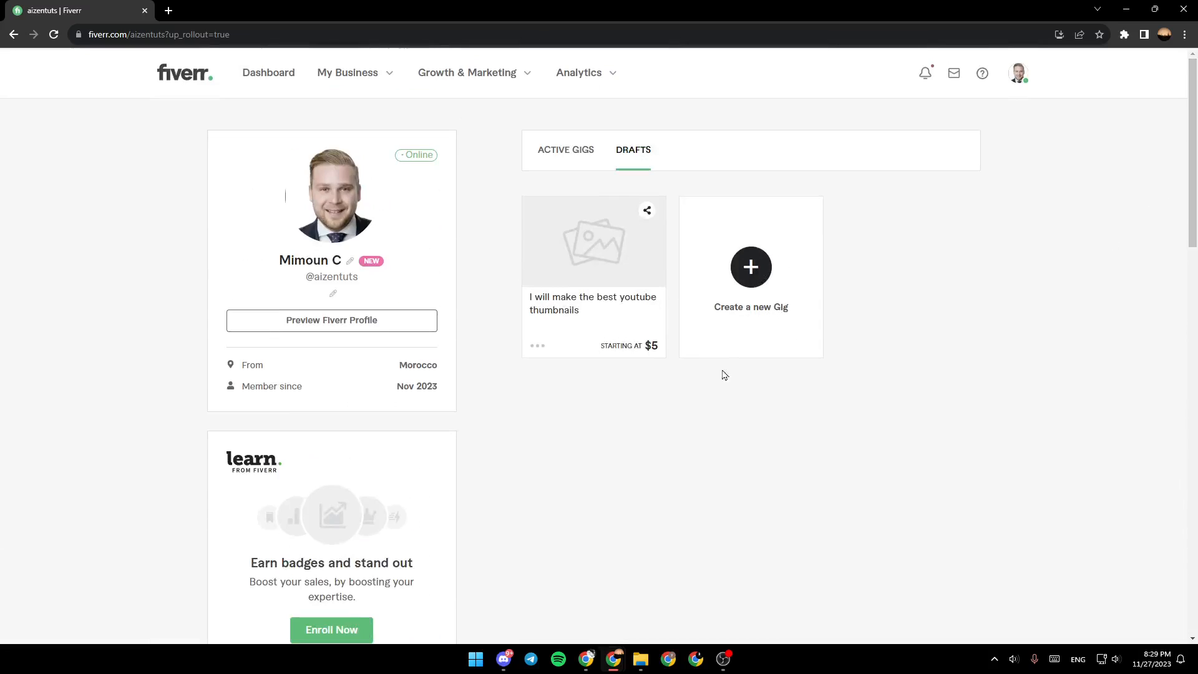
scroll(down, 3)
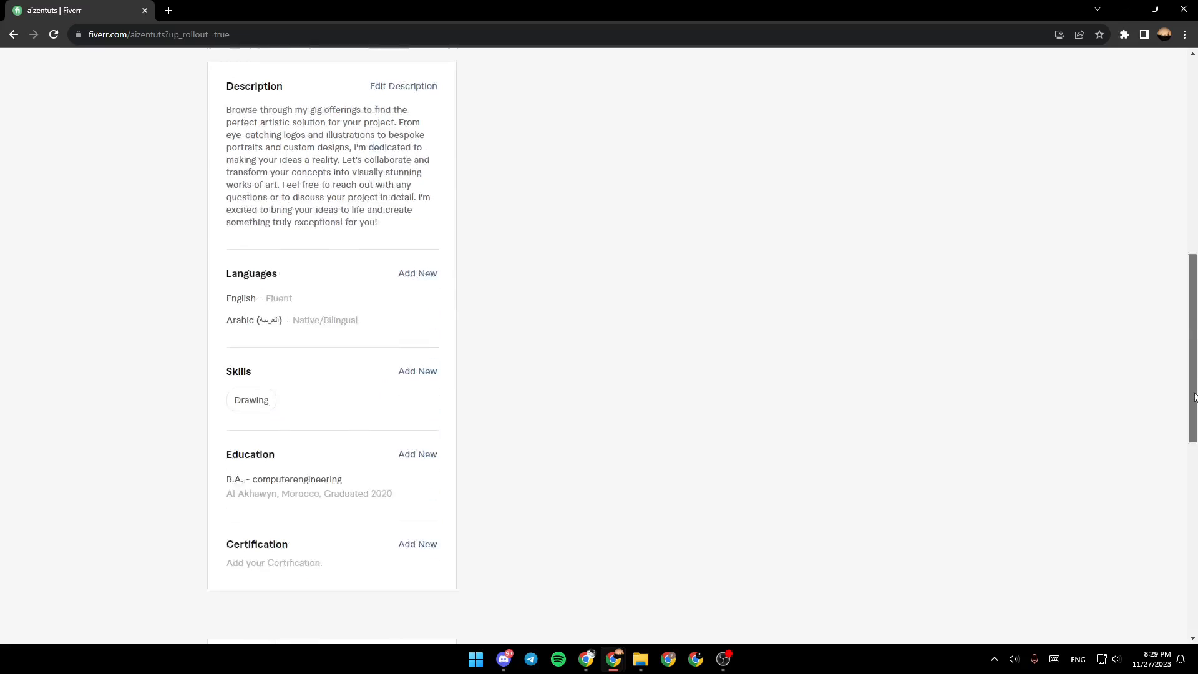
scroll(up, 3)
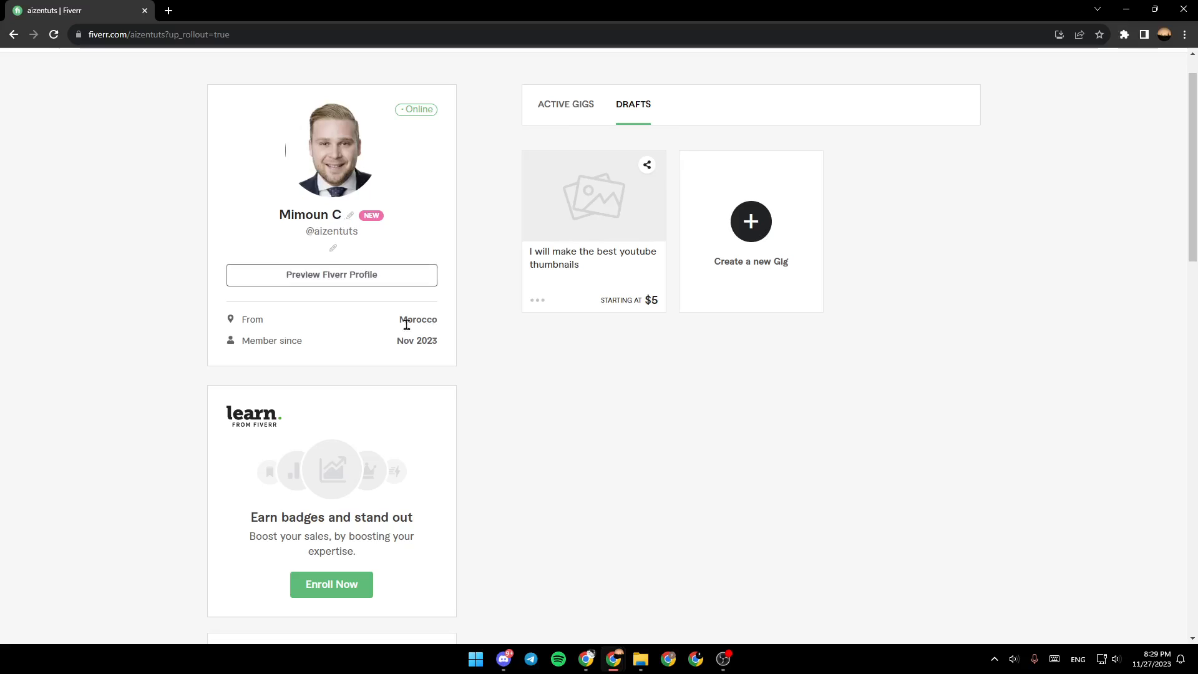
mouse_move(332, 275)
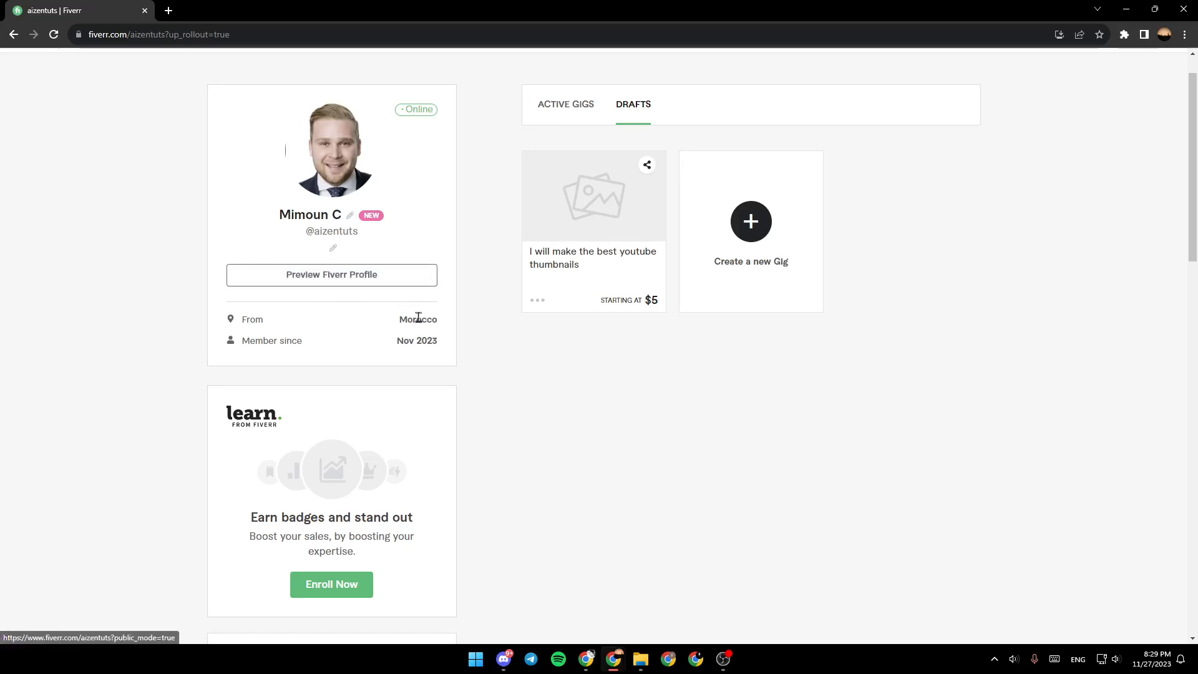
mouse_move(462, 328)
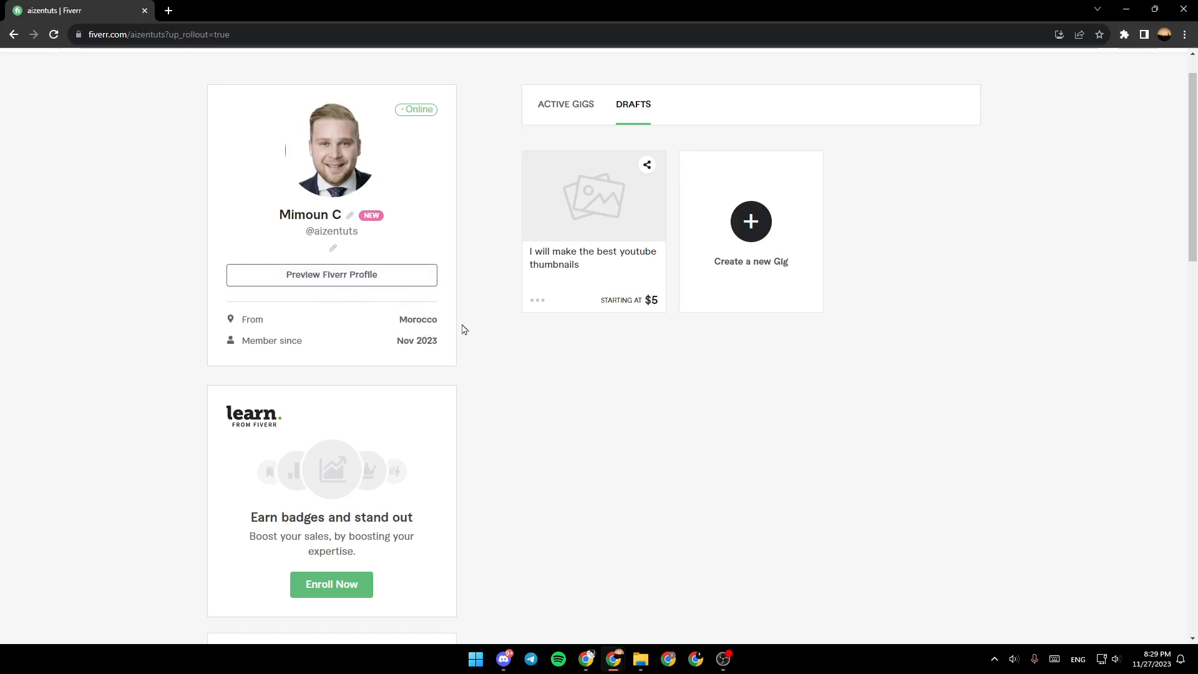
double_click(260, 339)
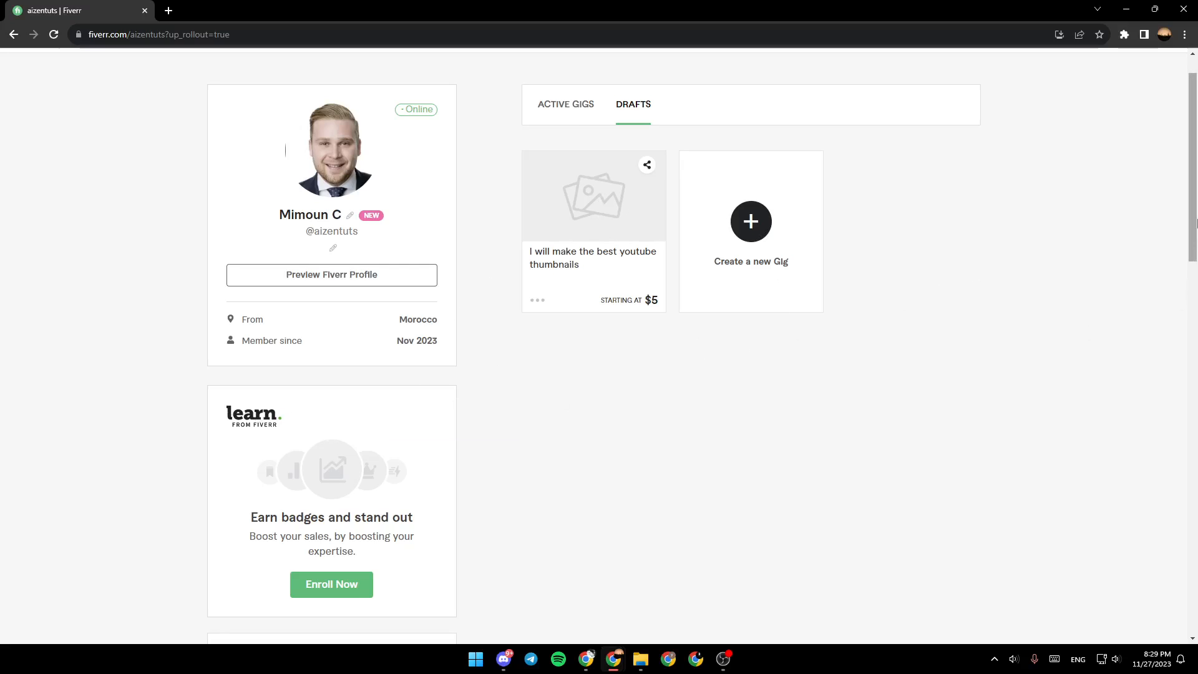
scroll(down, 3)
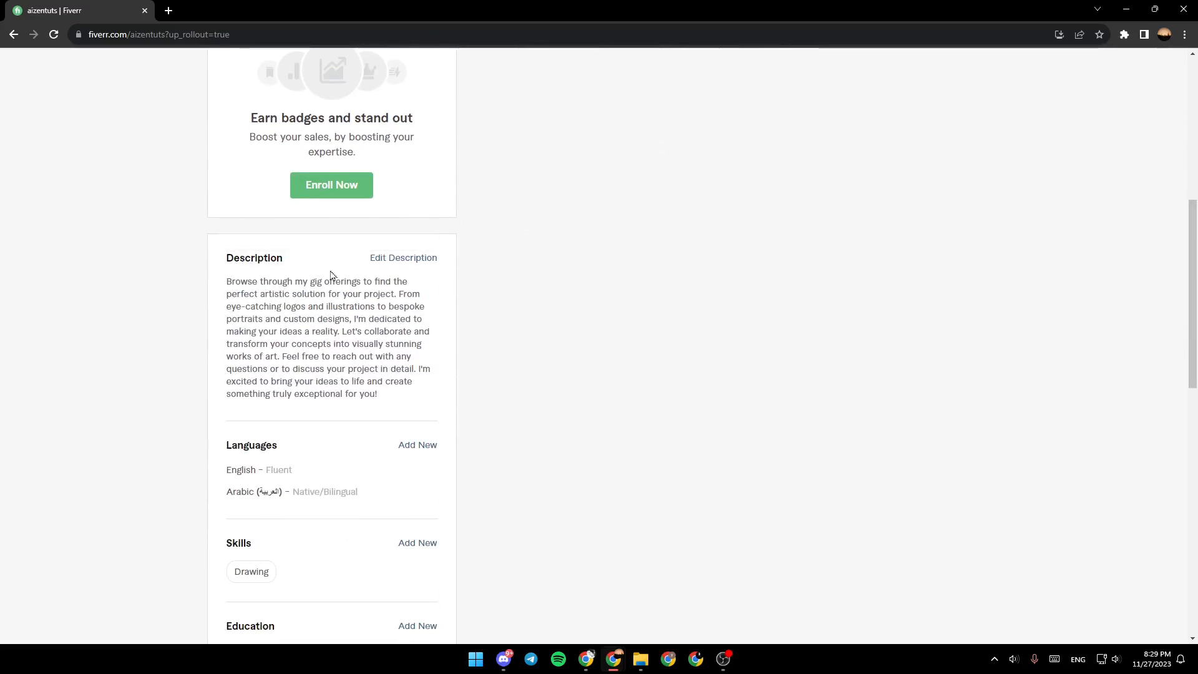
Start Add New under Languages, peek at the Language Level choices and dismiss them unpicked.
click(403, 257)
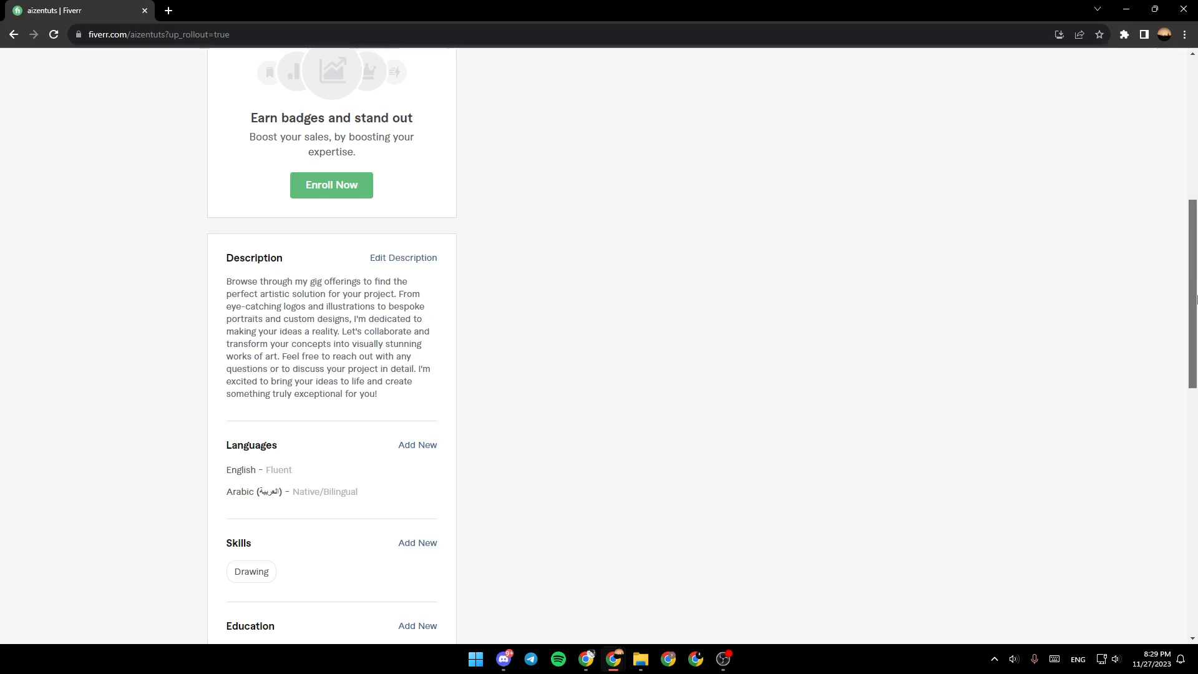
scroll(down, 3)
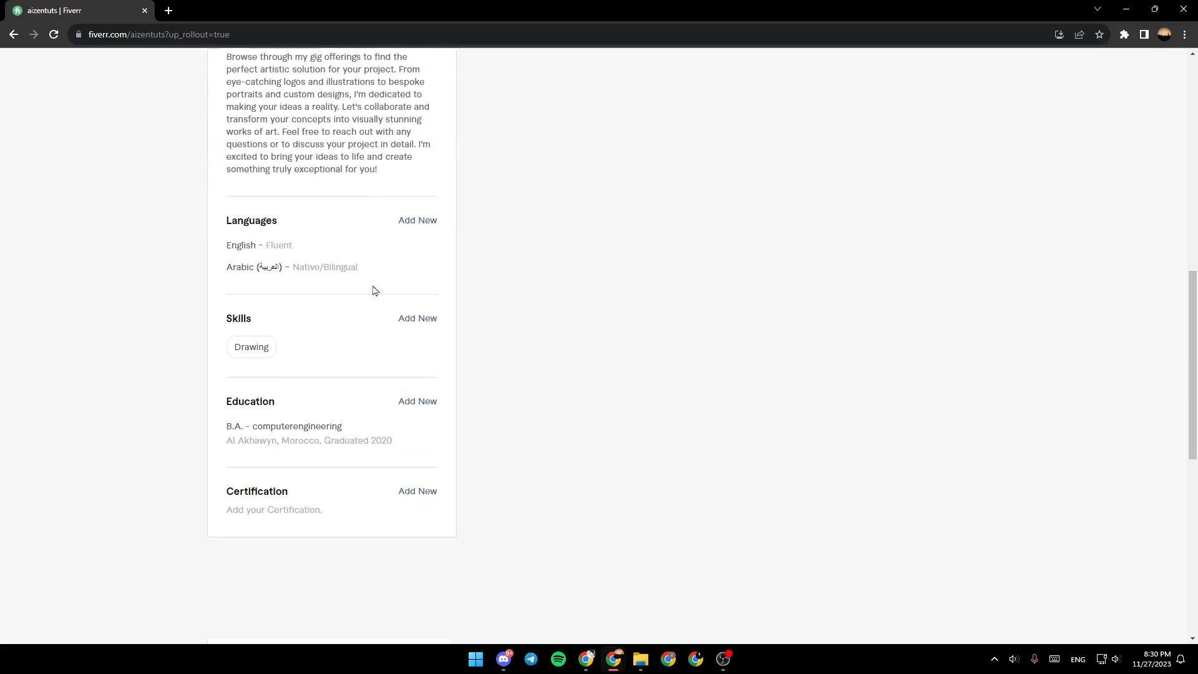
click(417, 220)
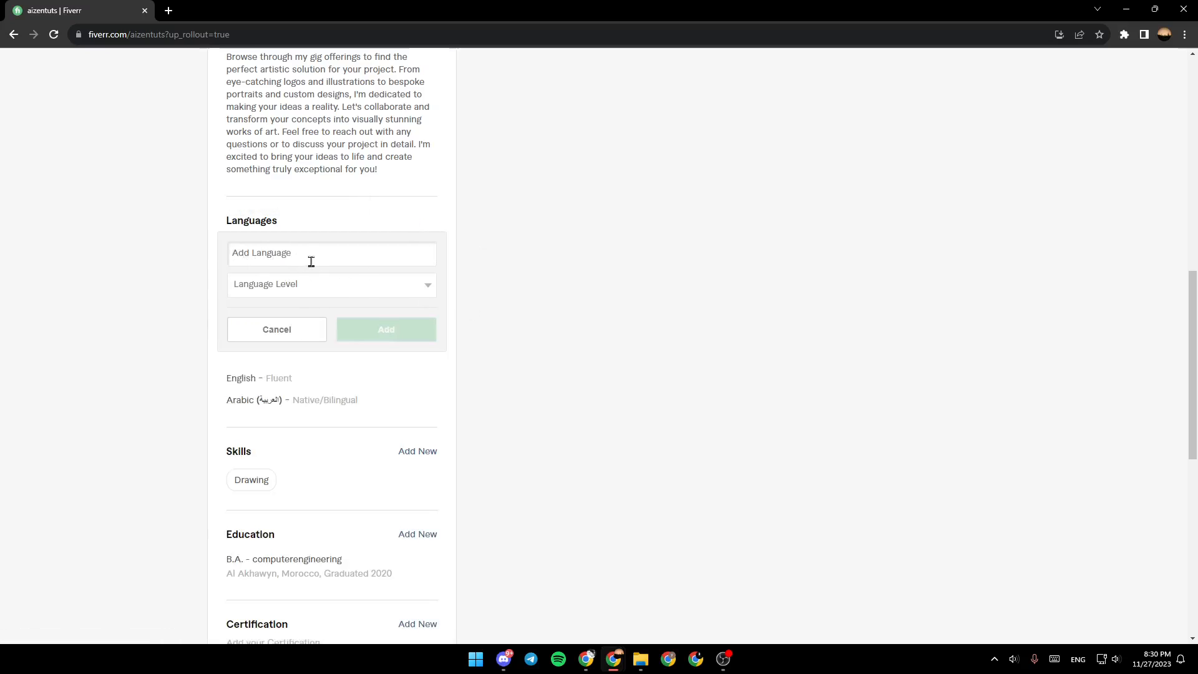
click(331, 284)
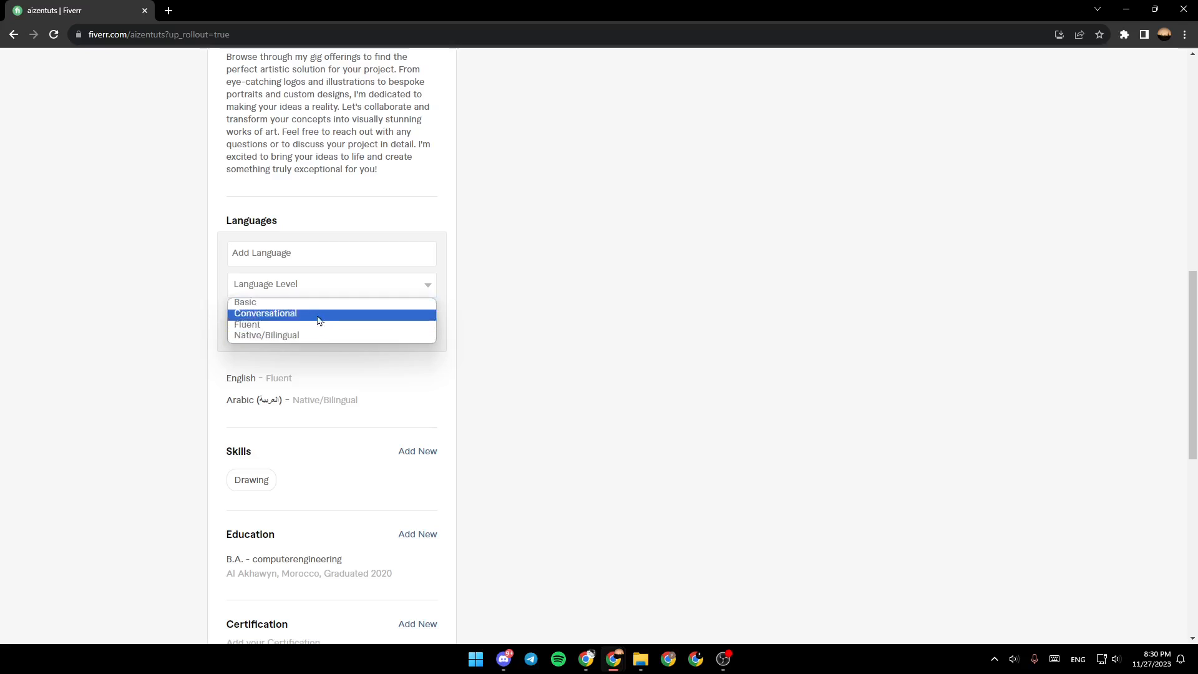
click(943, 339)
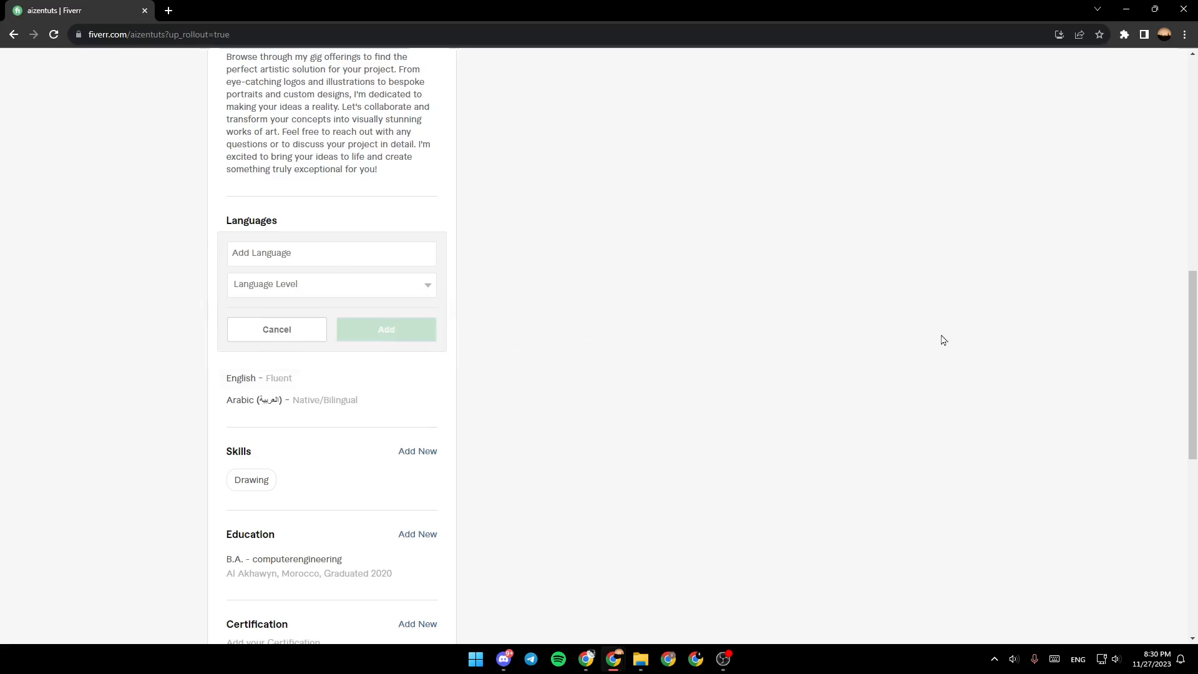
scroll(down, 3)
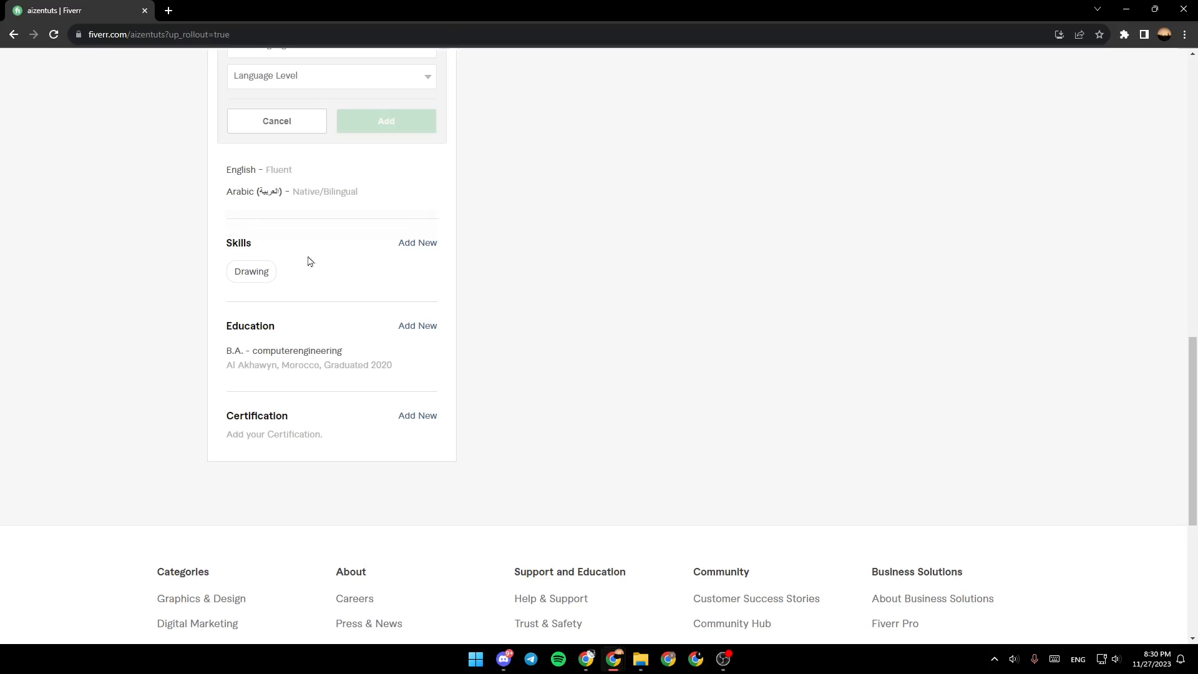
click(417, 242)
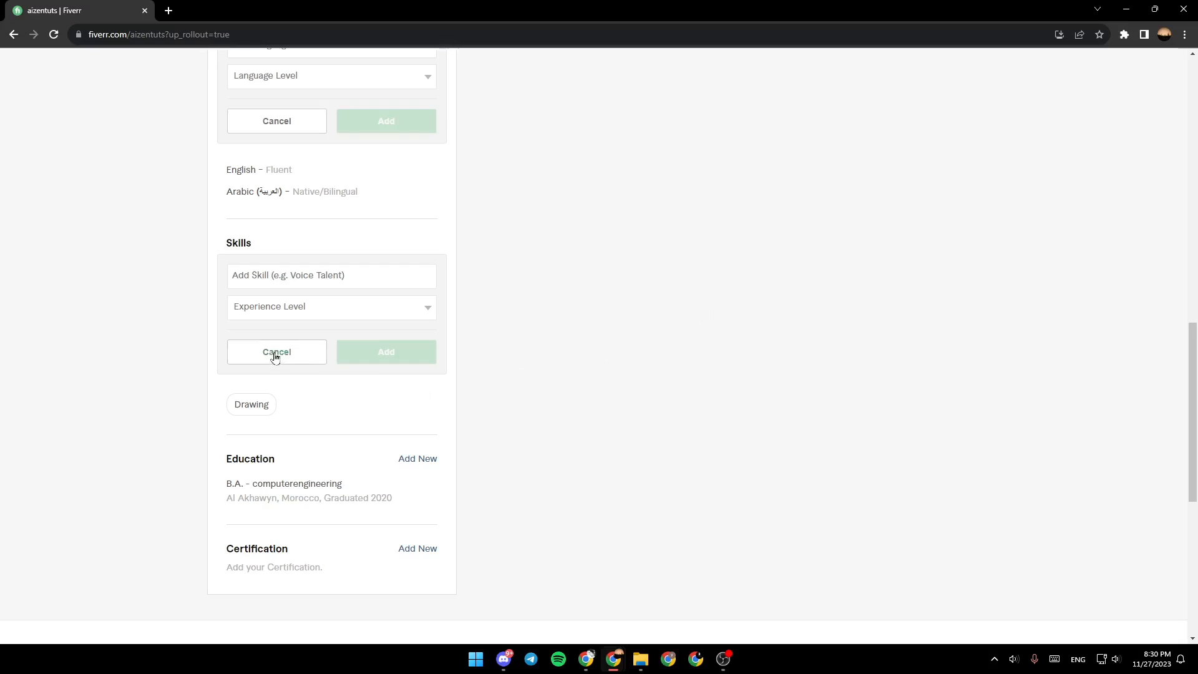
click(276, 352)
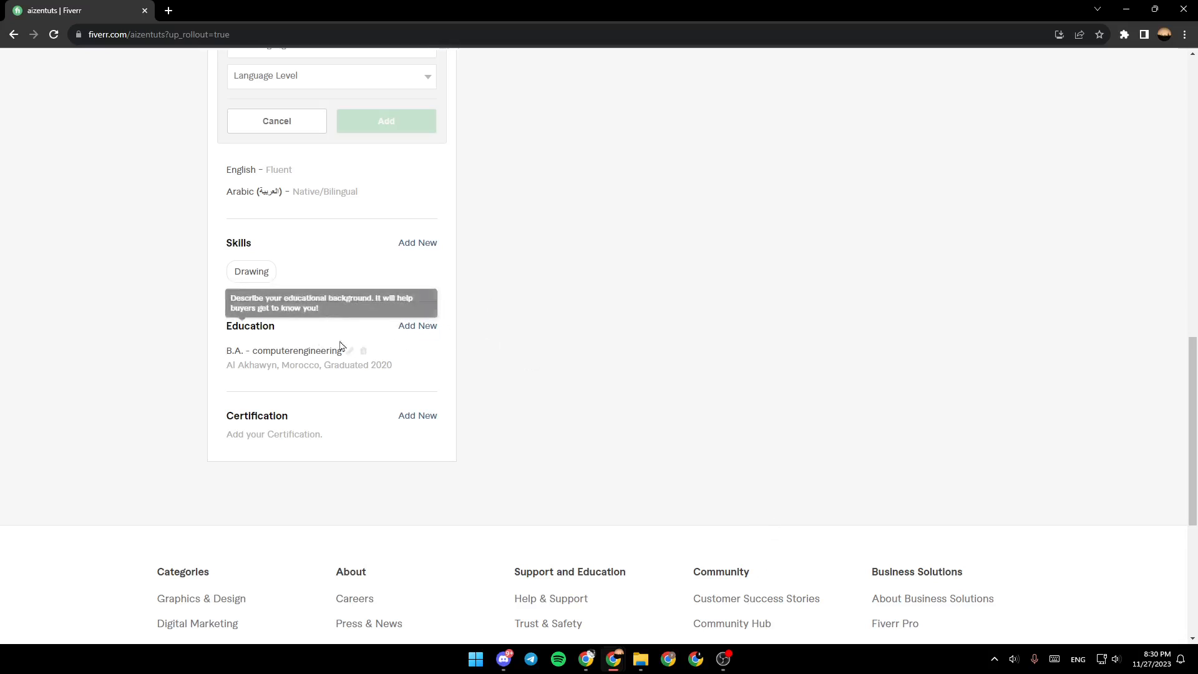
mouse_move(228, 414)
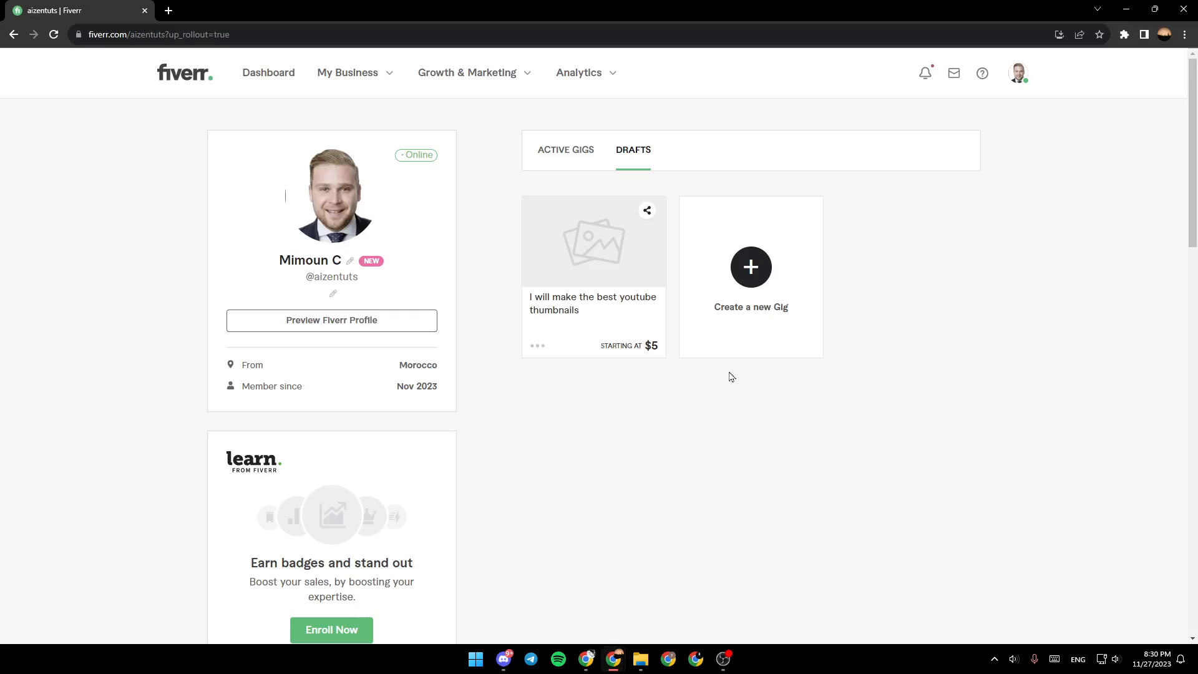
mouse_move(1086, 404)
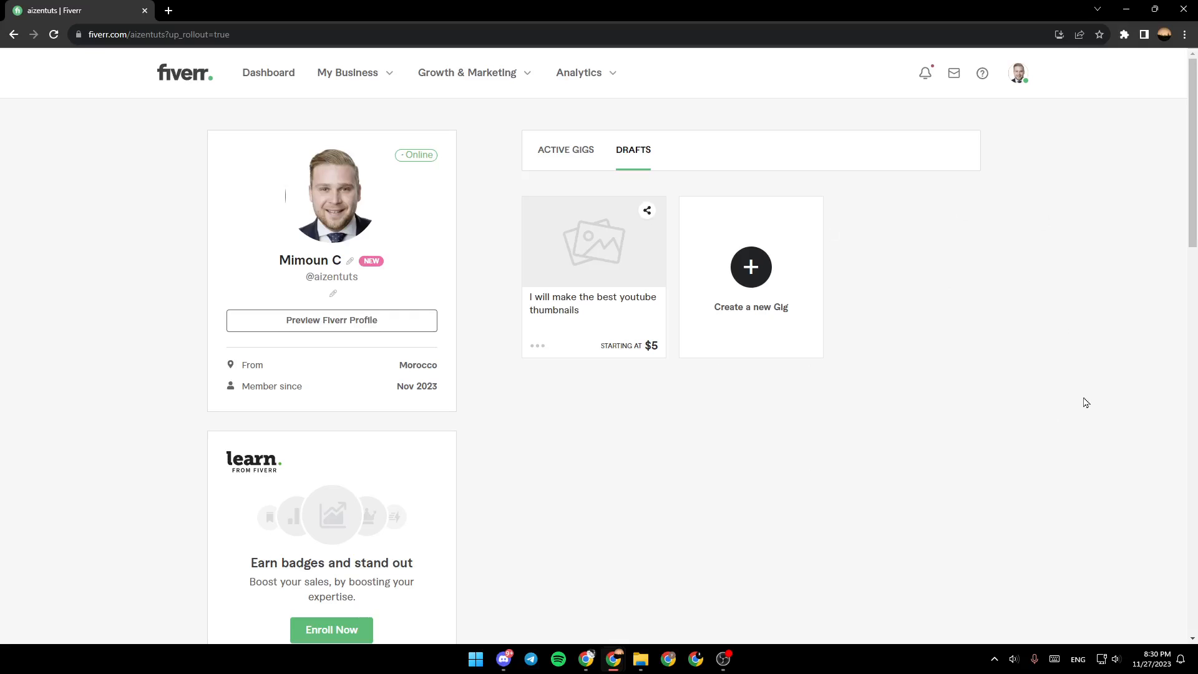